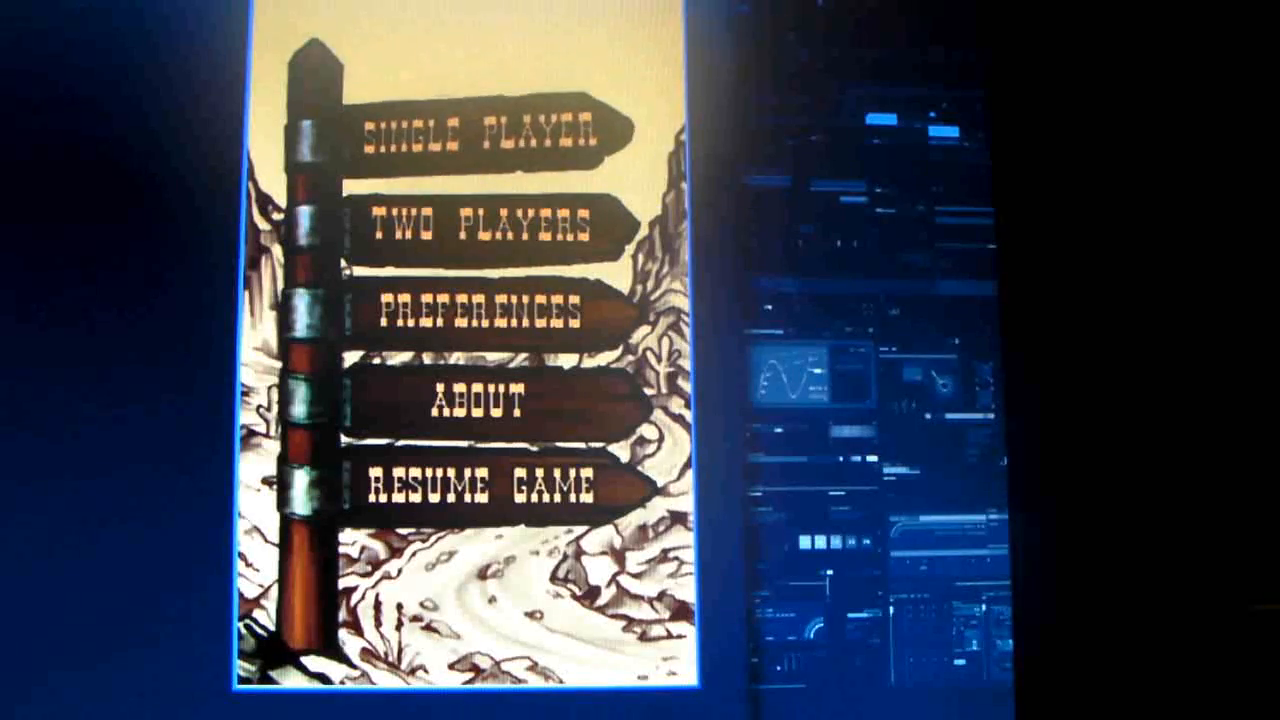
Choose SINGLE PLAYER and confirm Restart, discarding the earlier match's progress
left_click(470, 136)
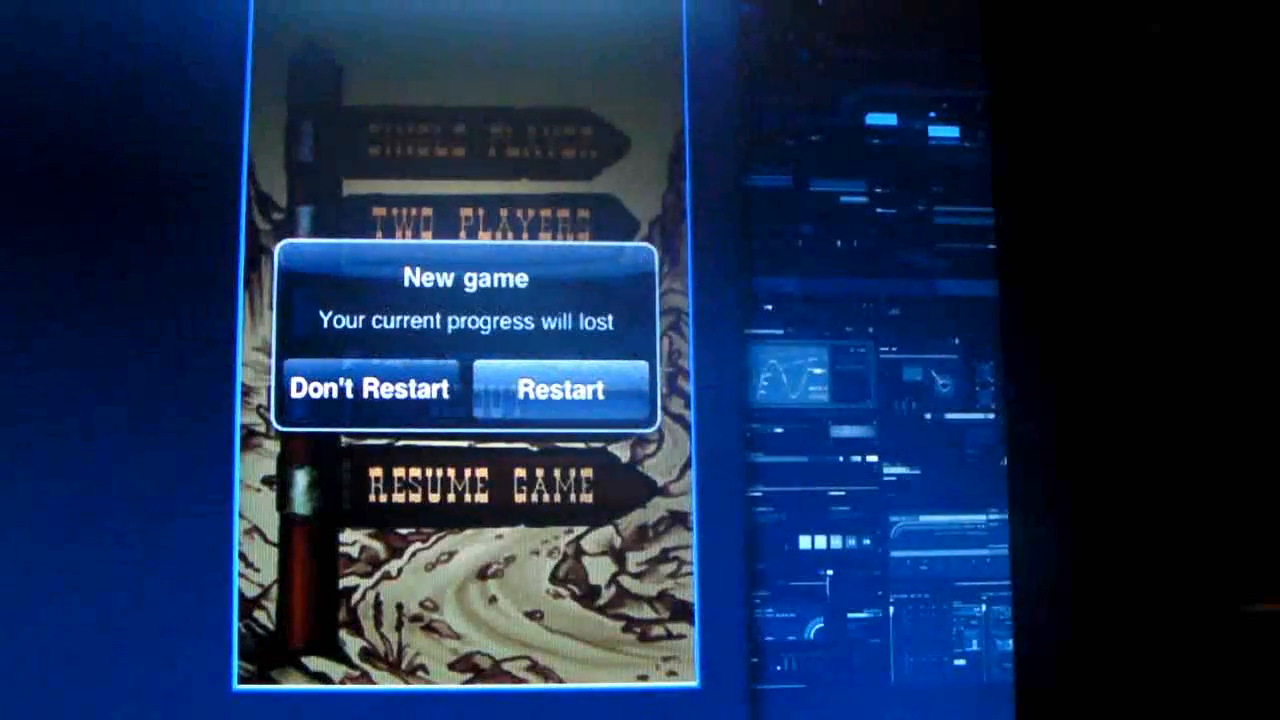
left_click(560, 388)
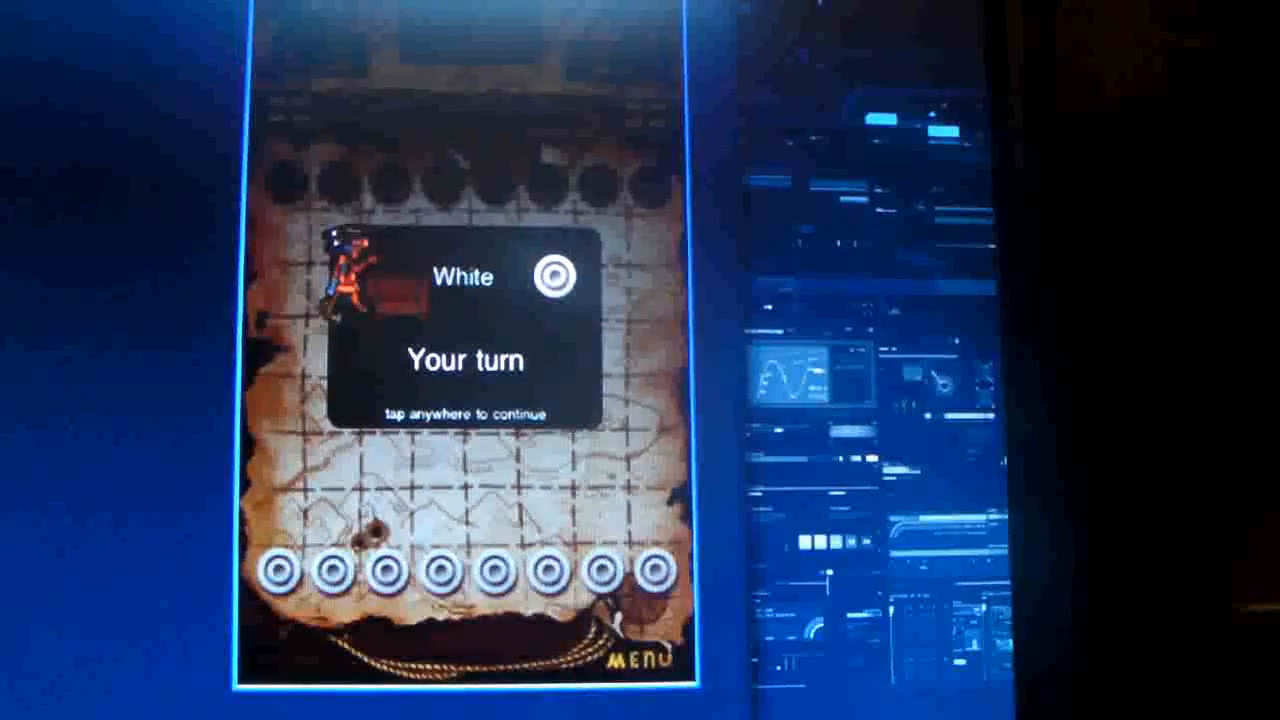
Dismiss the turn banners and flick white pieces at black ones over several turns
left_click(460, 360)
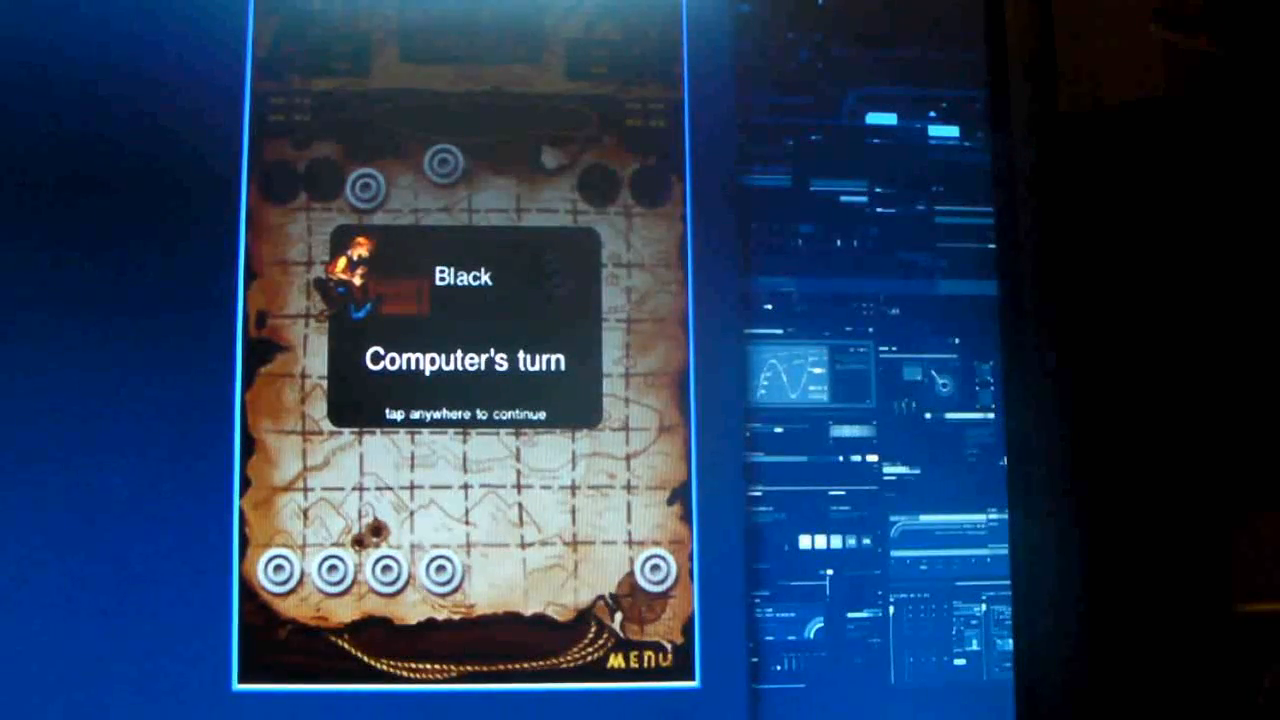
left_click(464, 344)
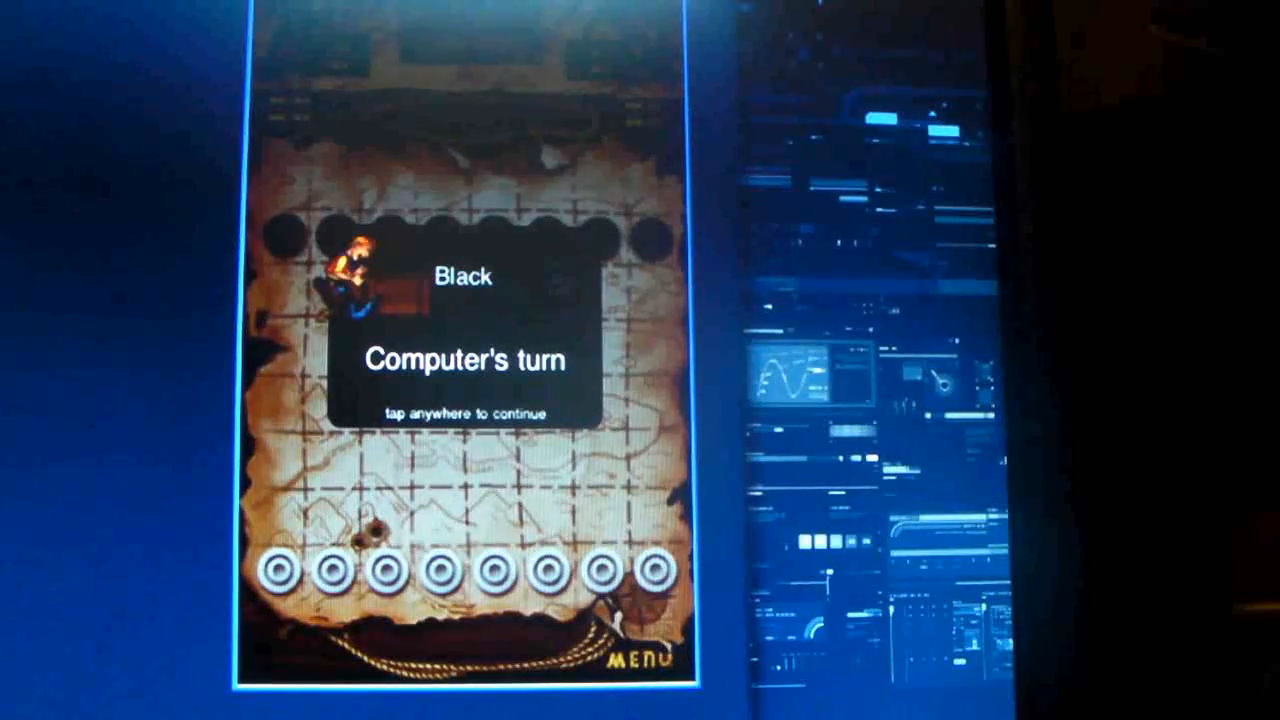
left_click(464, 360)
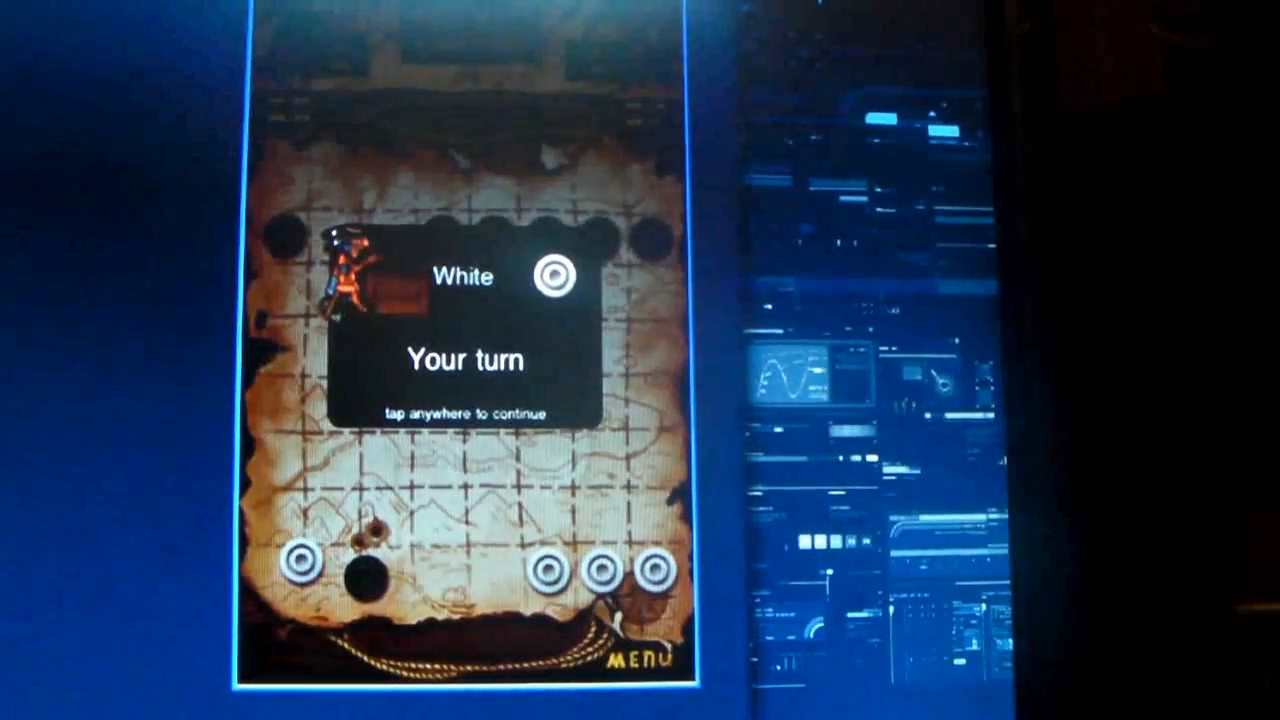
Dismiss the Your turn banner and flick another white piece to knock off black pieces
left_click(466, 360)
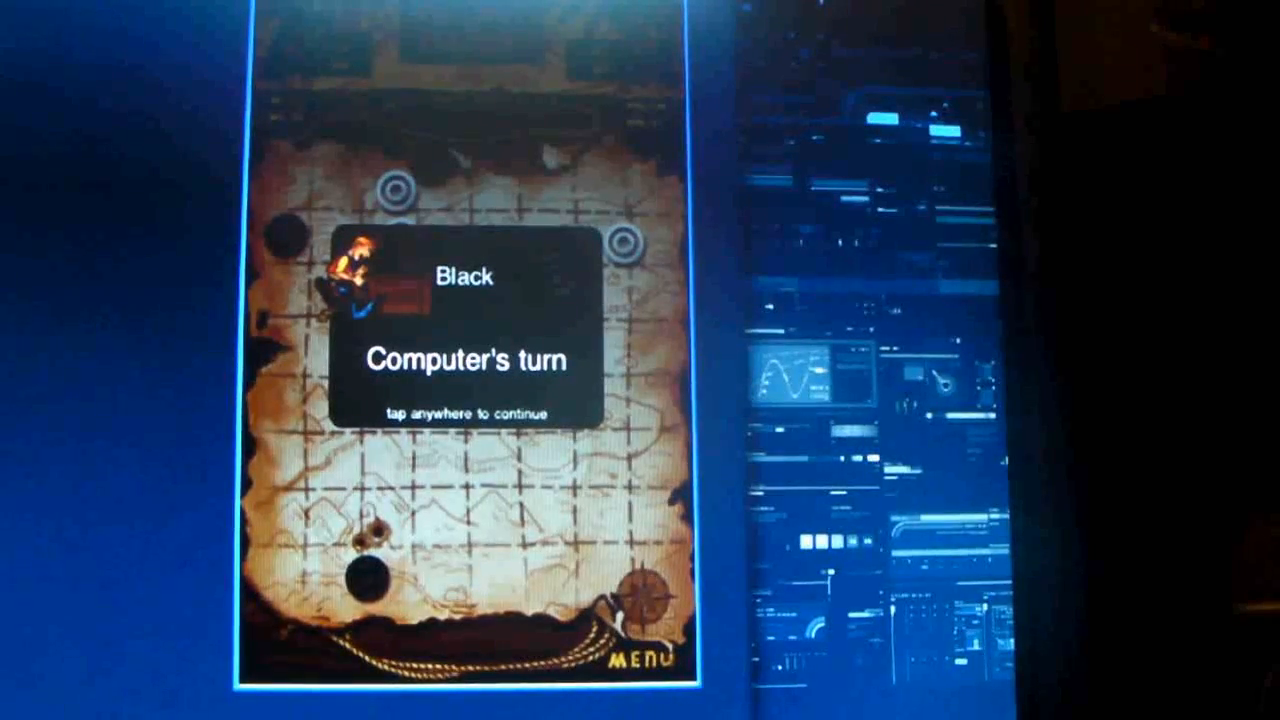
Dismiss the computer's turn banner and leave the match via MENU
left_click(464, 320)
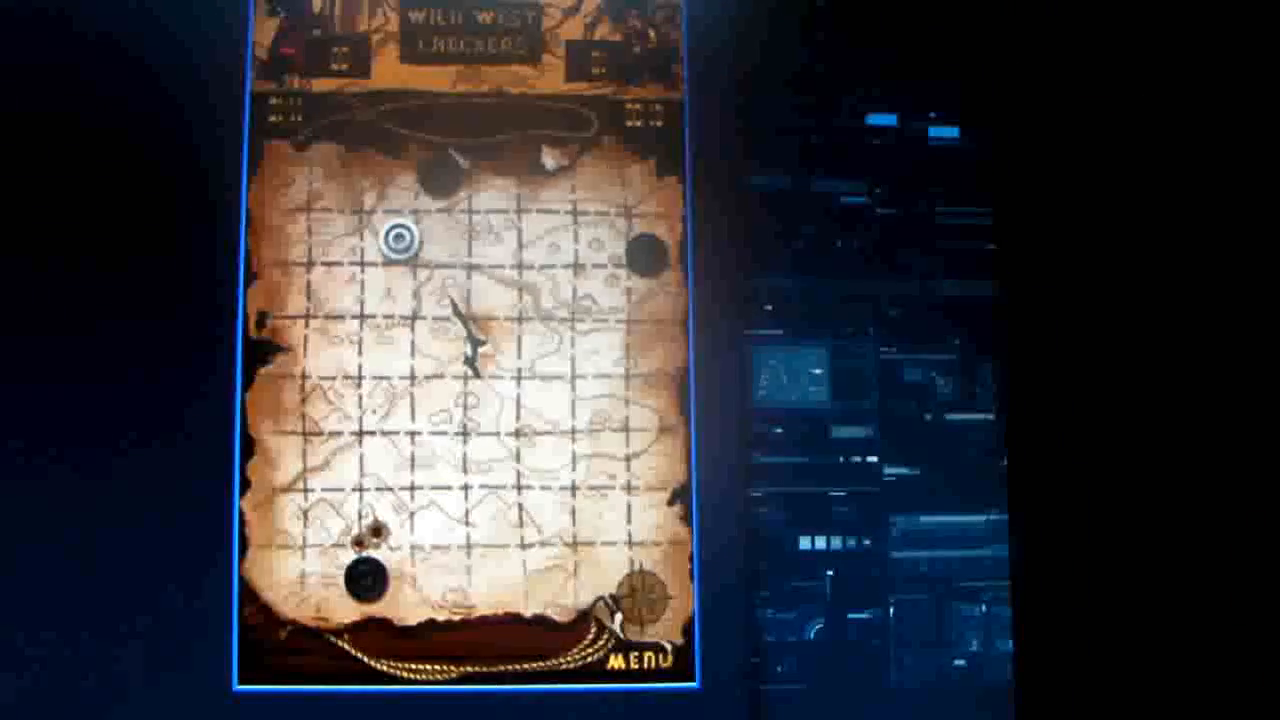
left_click(644, 658)
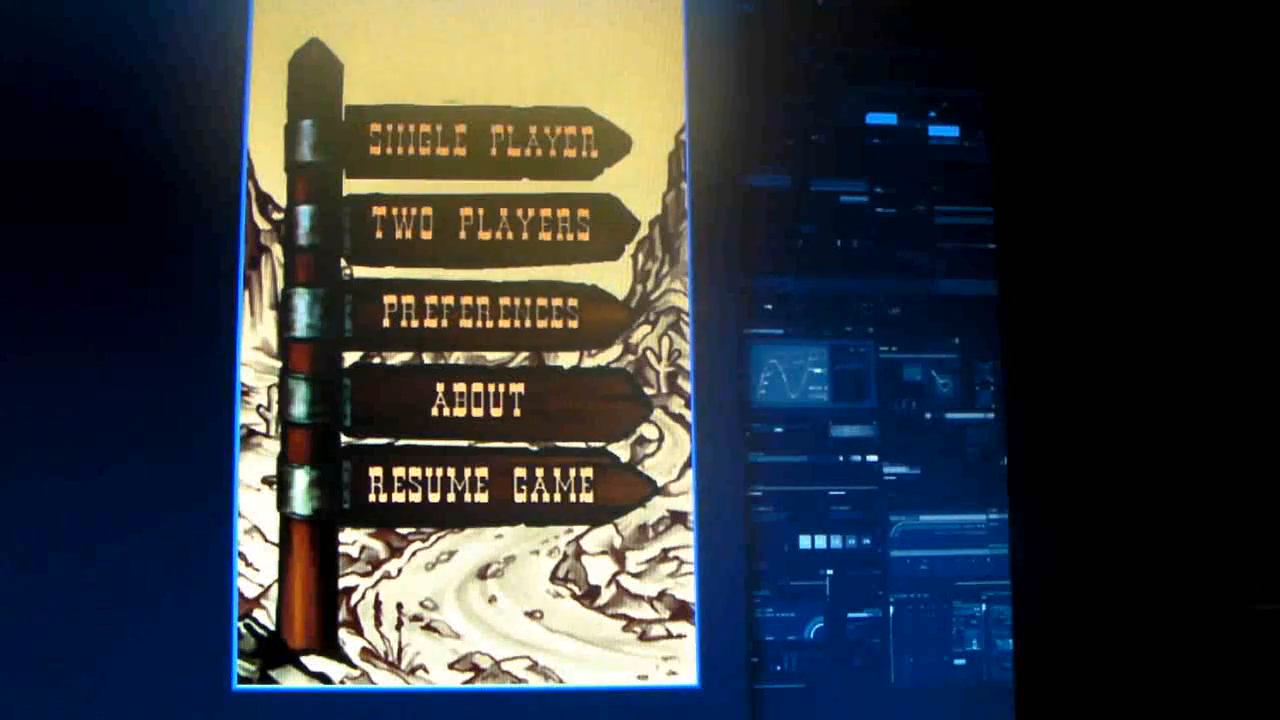
Review the sound, vibration and difficulty preferences, then return to the main menu
left_click(480, 312)
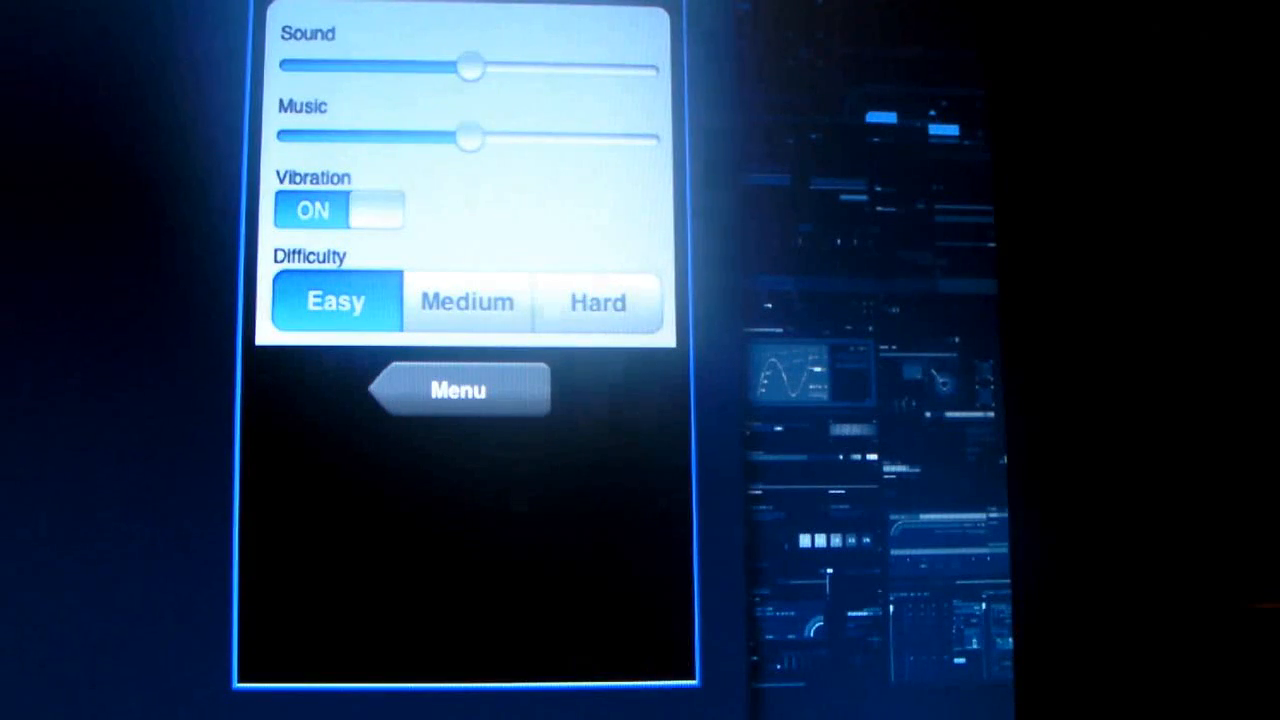
left_click(458, 388)
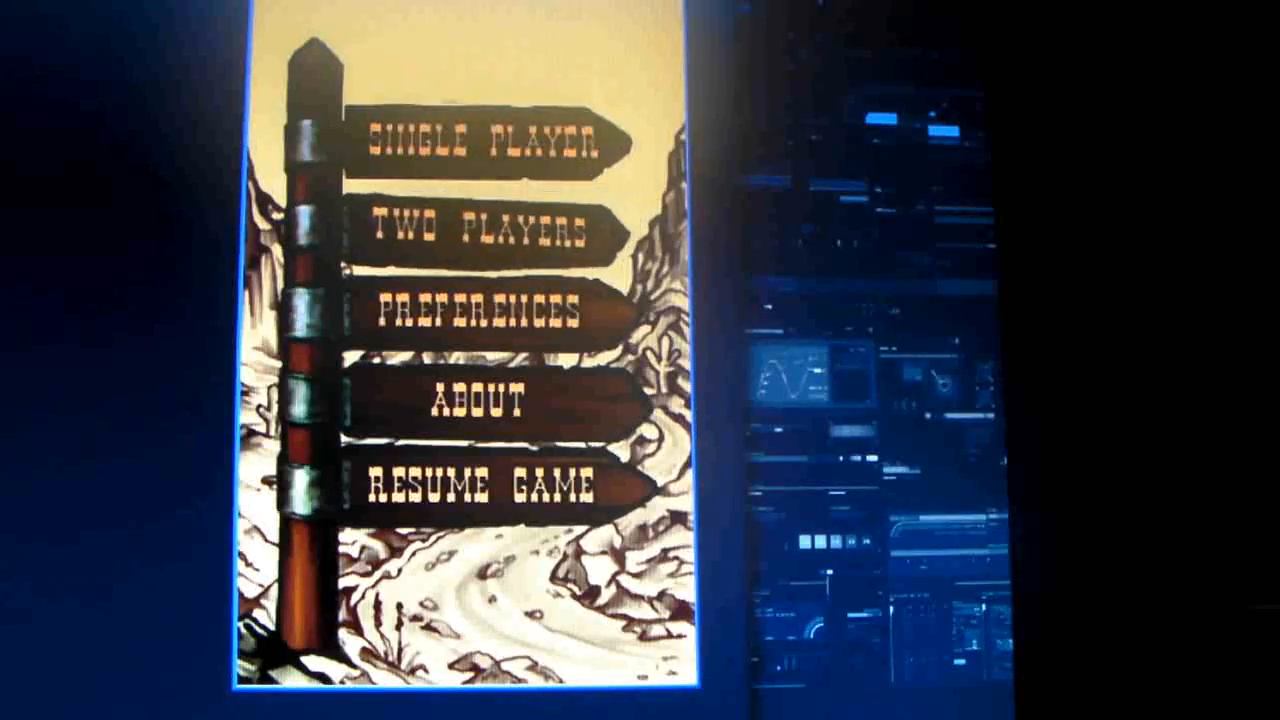
Start a new SINGLE PLAYER game and confirm Restart, throwing away the current match
left_click(480, 228)
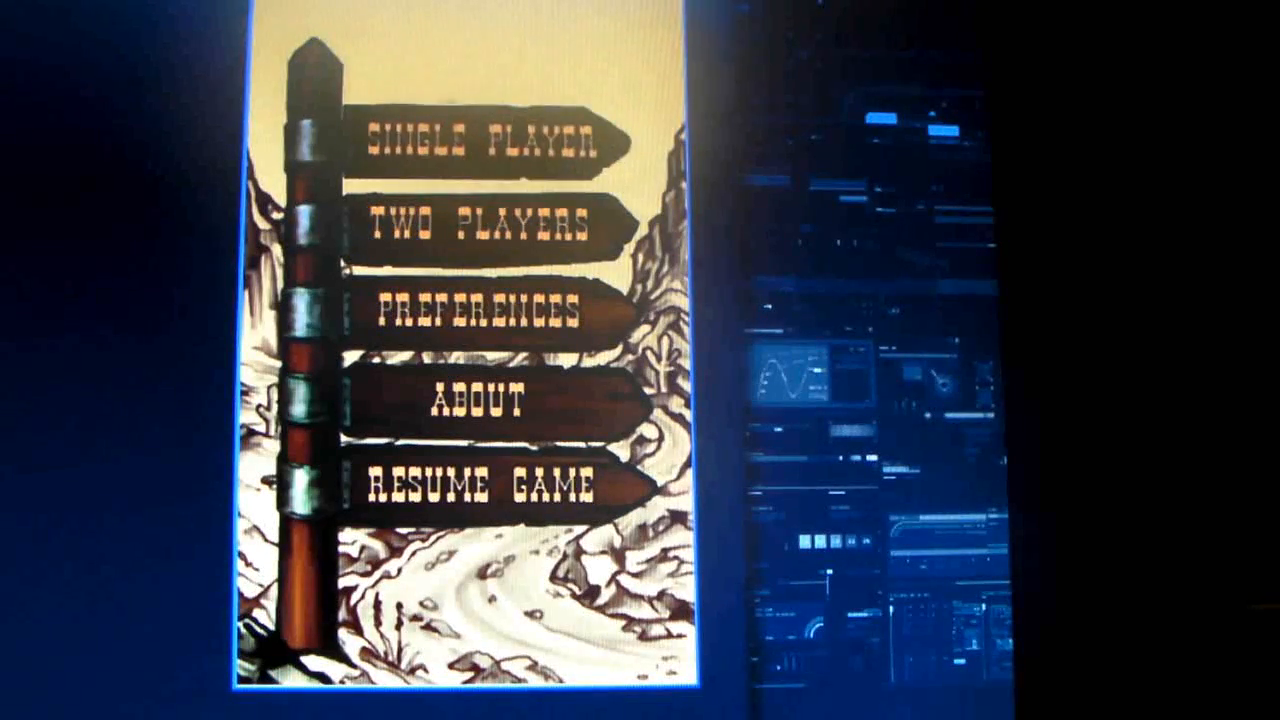
left_click(480, 140)
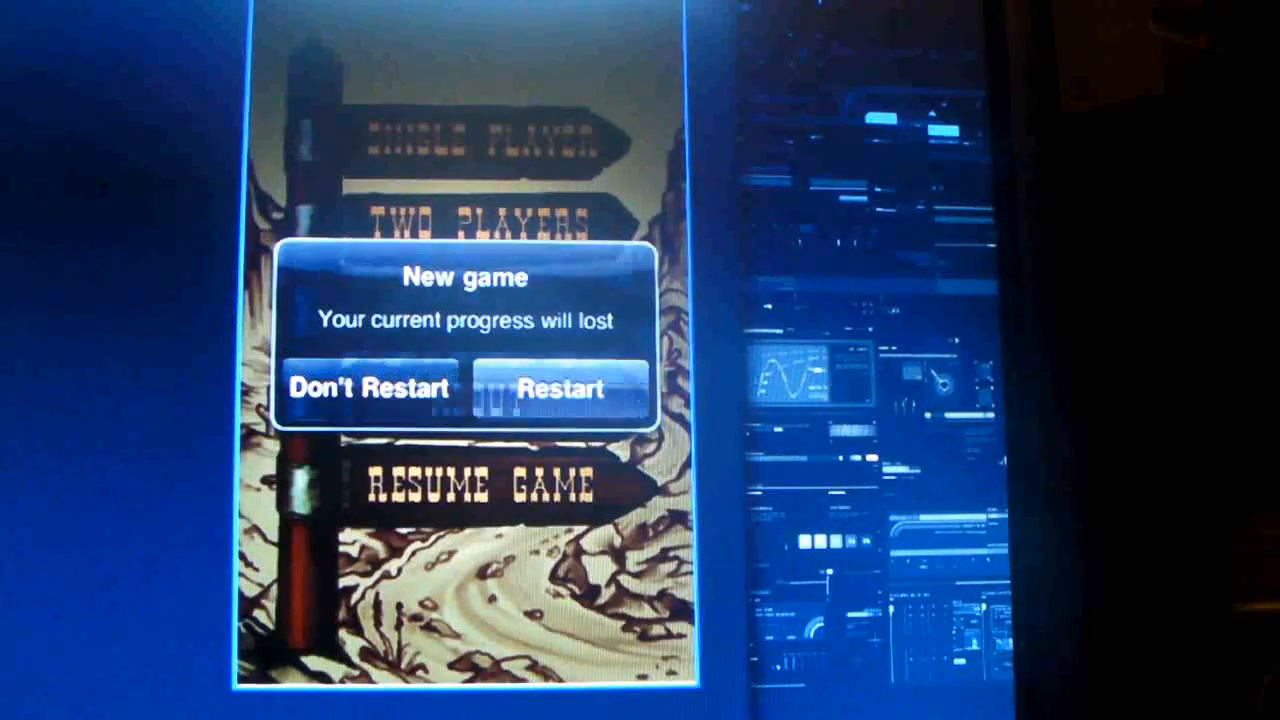
left_click(560, 388)
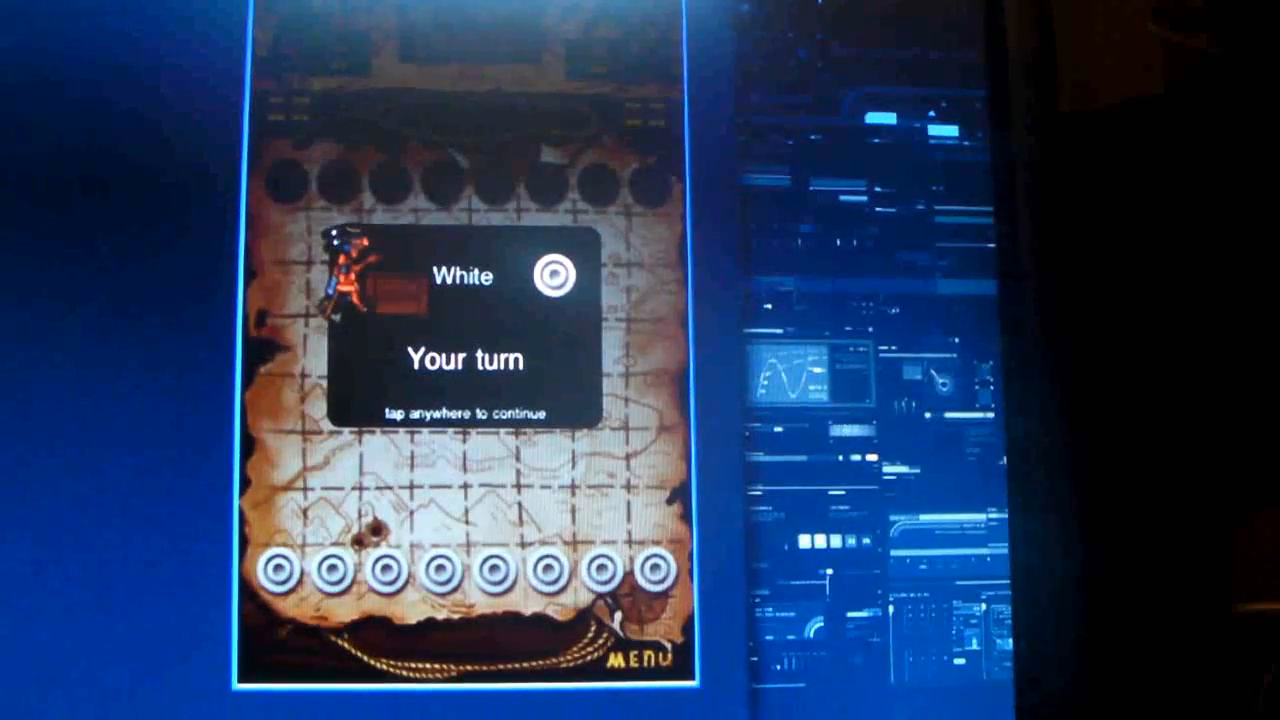